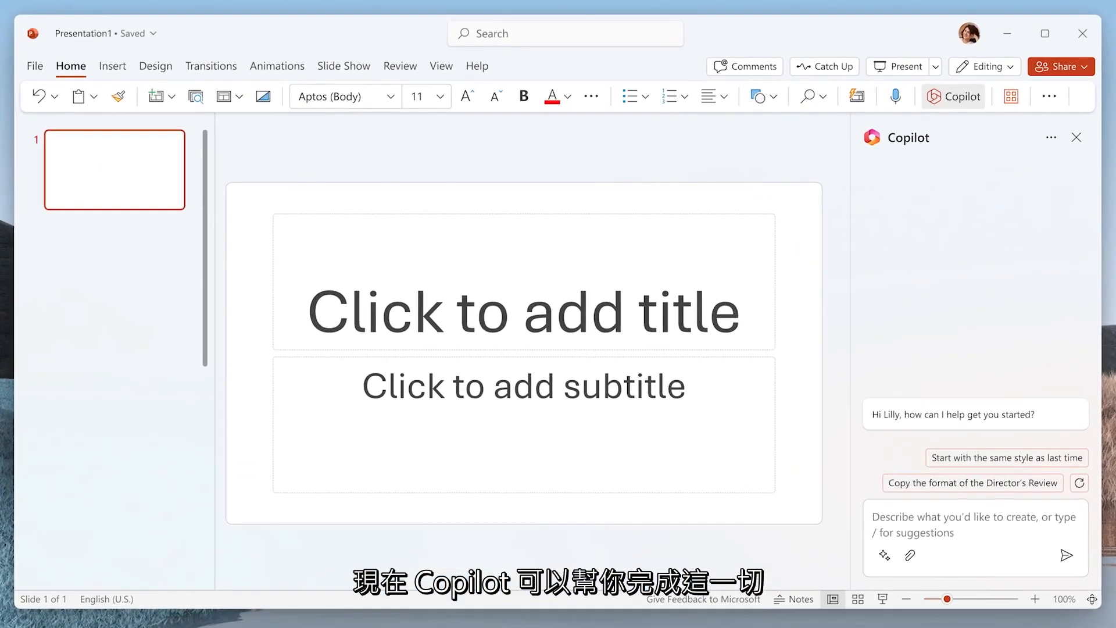
text(Create a presentation based on @)
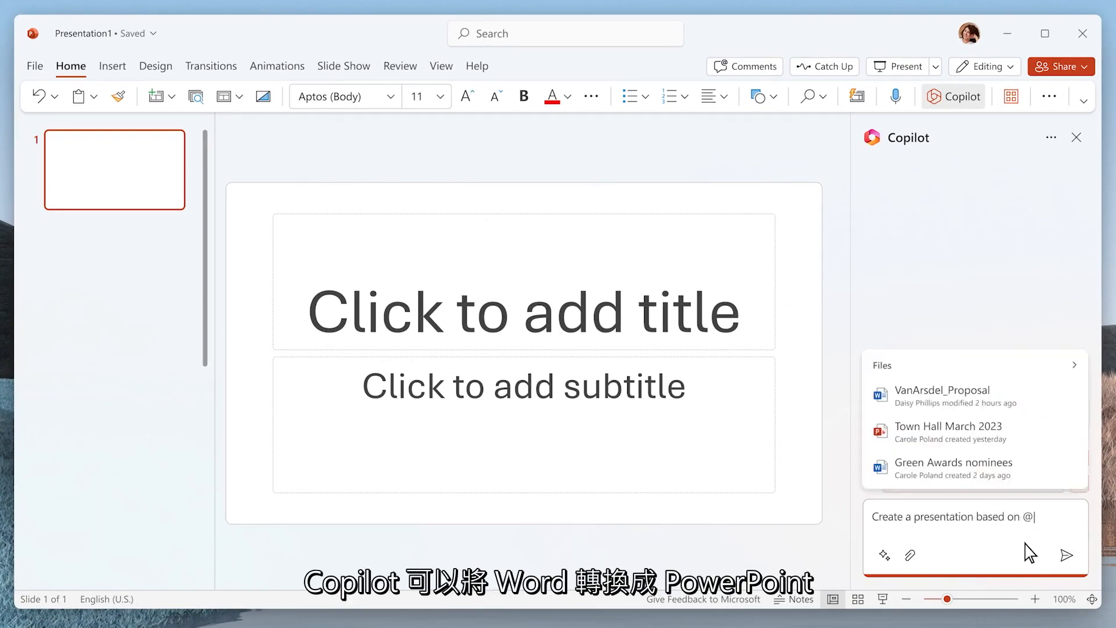
text(V)
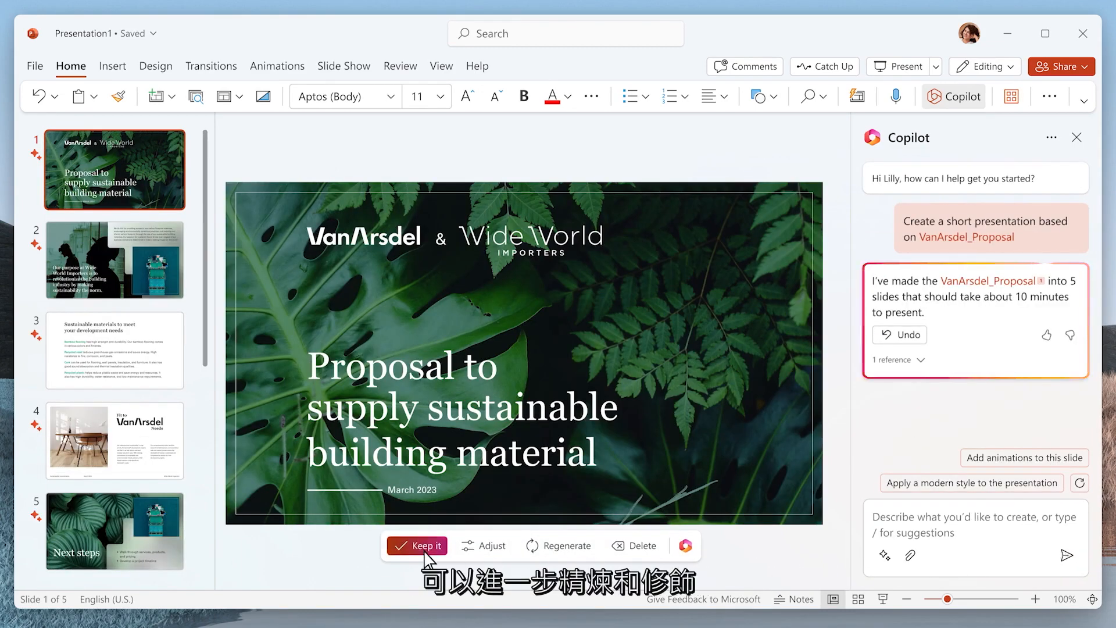
click(416, 545)
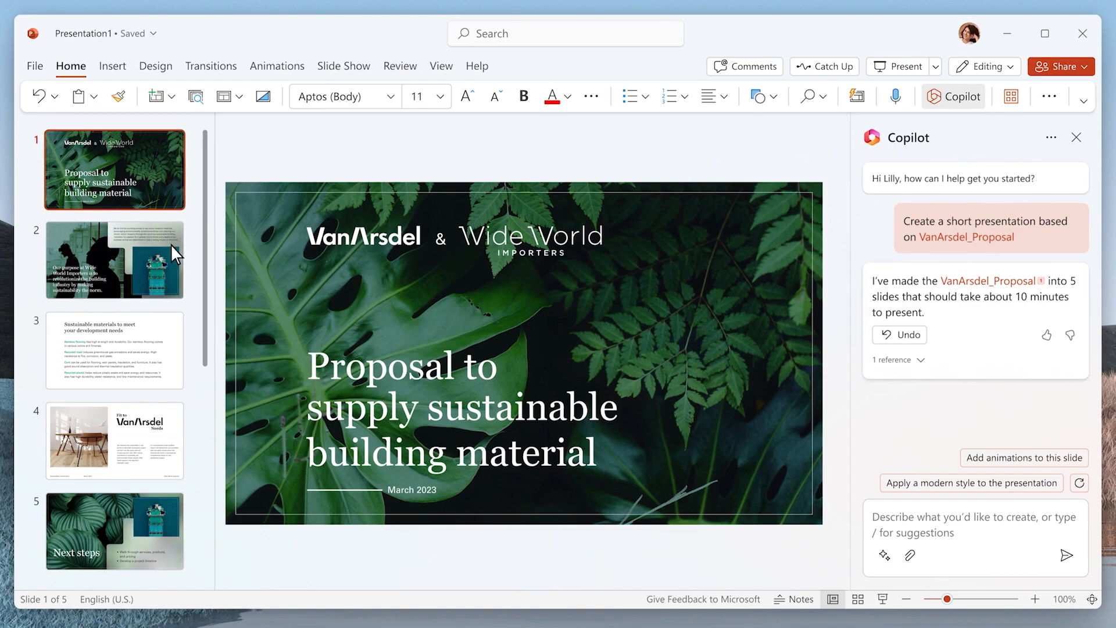
click(114, 259)
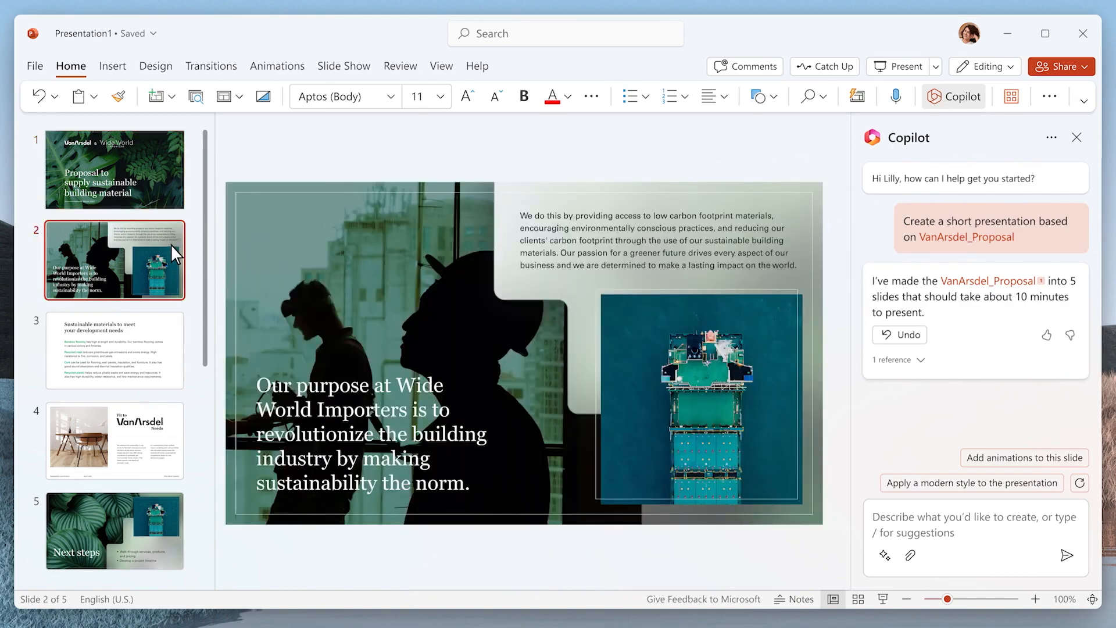
- Ask Copilot to add a slide about the cost benefits of sustainable materials
text(Add a slide about the cost benefits of sustainable materials)
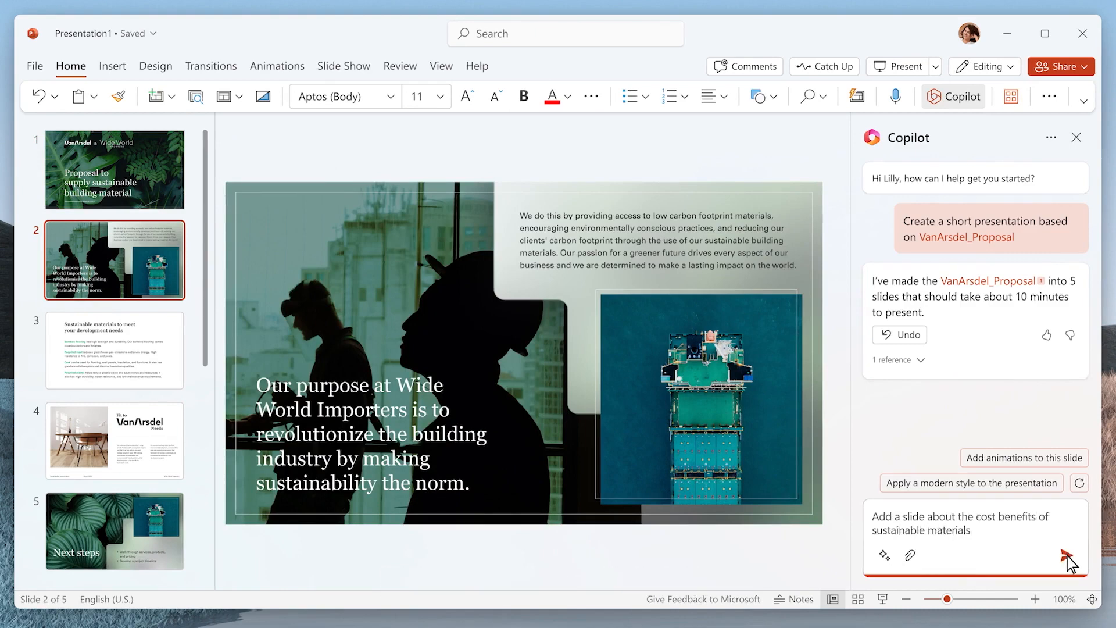
click(1071, 555)
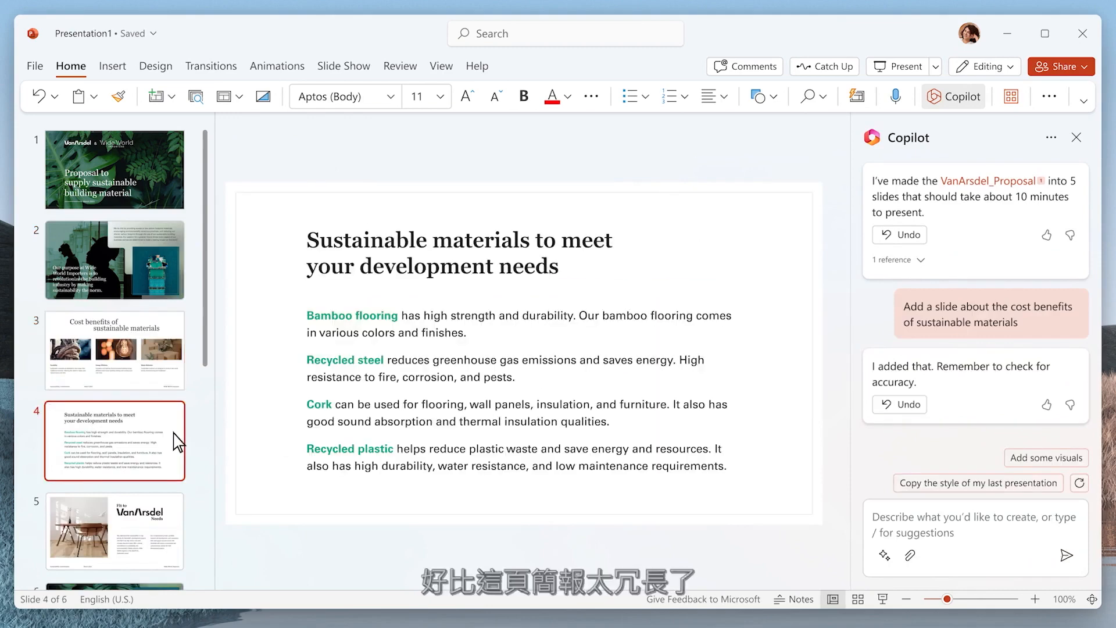
- Ask Copilot to make the slide more visual and move its text to the speaker notes
text(Make this slide more visual and move th)
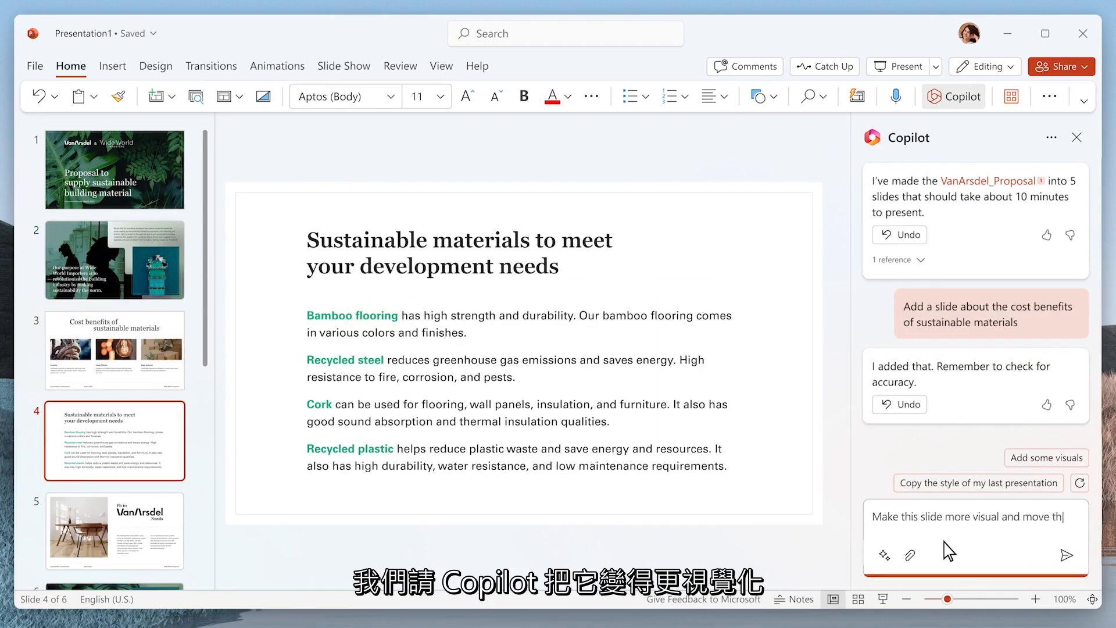
click(1066, 555)
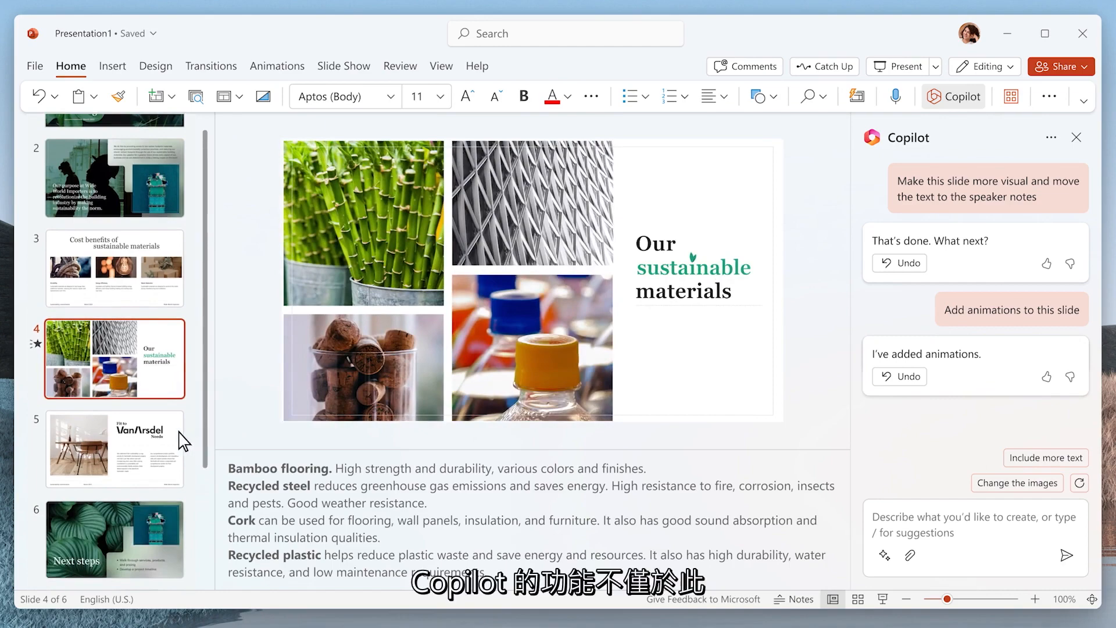
- Review speaker notes on slide 5 (Fit to VanArsdel Needs) and slide 6 (Next steps)
click(114, 449)
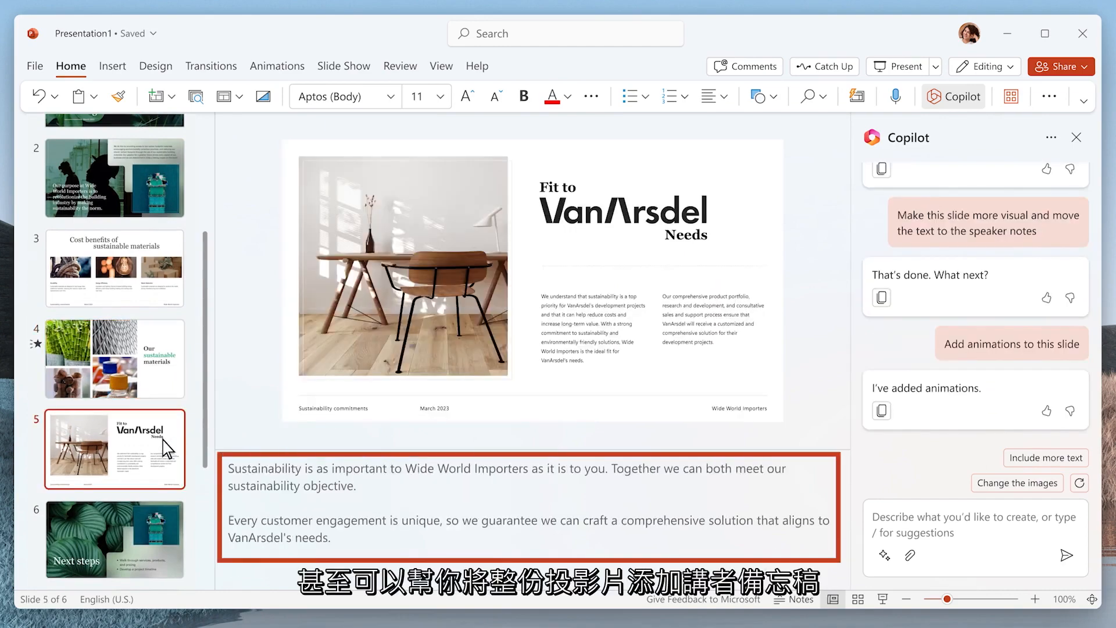
click(114, 539)
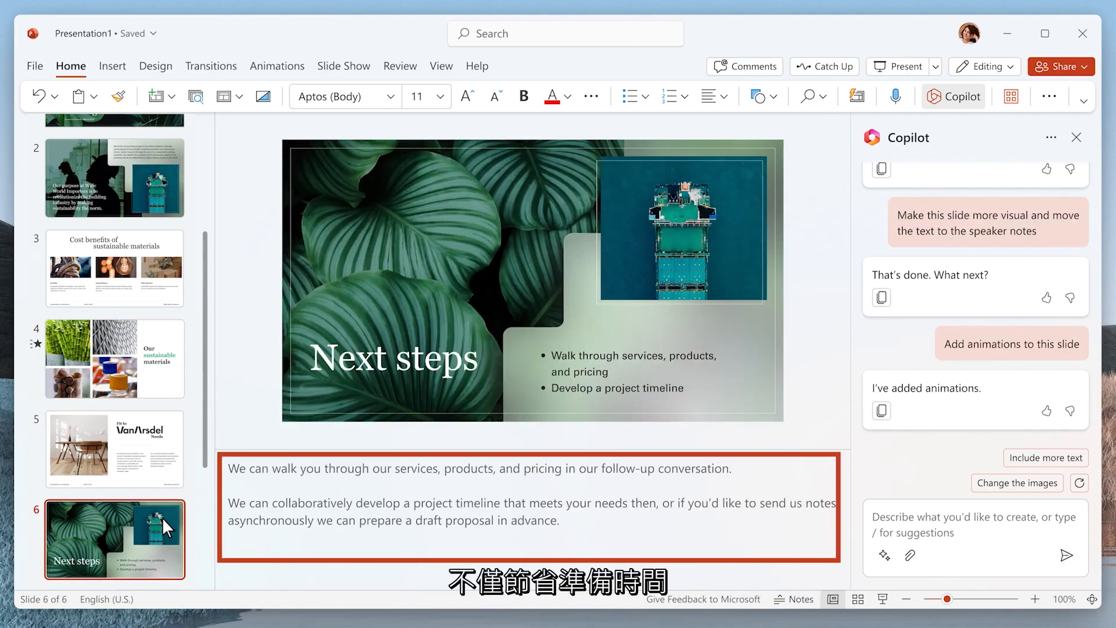
click(1044, 34)
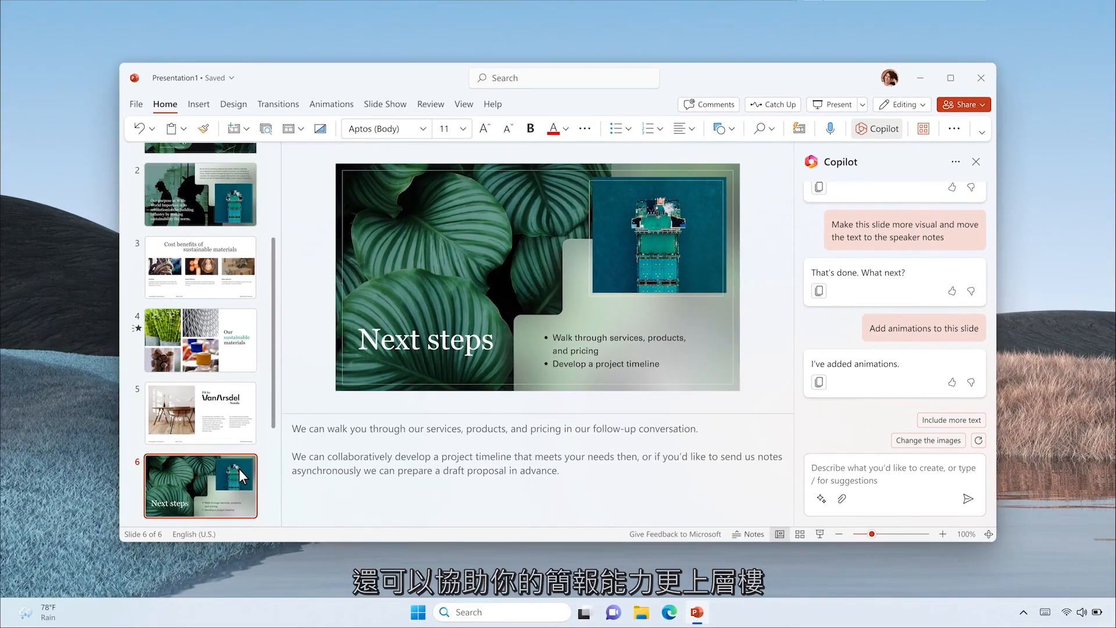